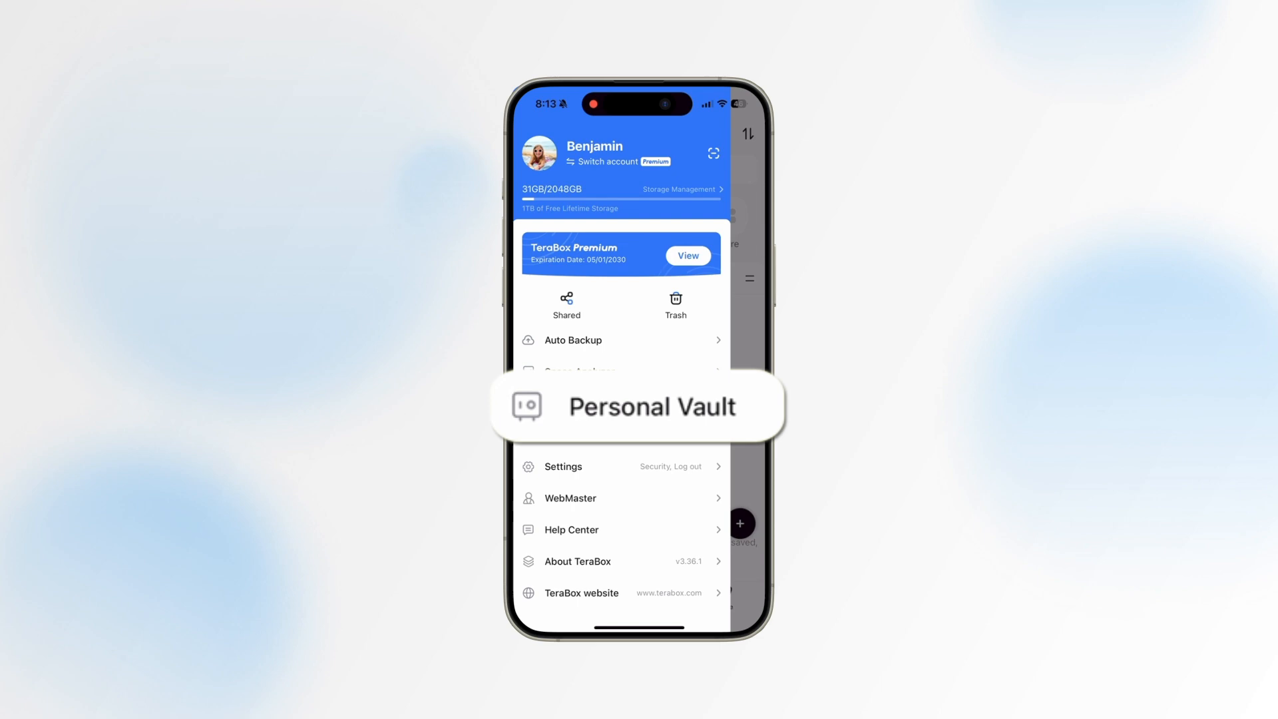
# Open Personal Vault from the side menu to see its password-loss warning.
pyautogui.click(640, 406)
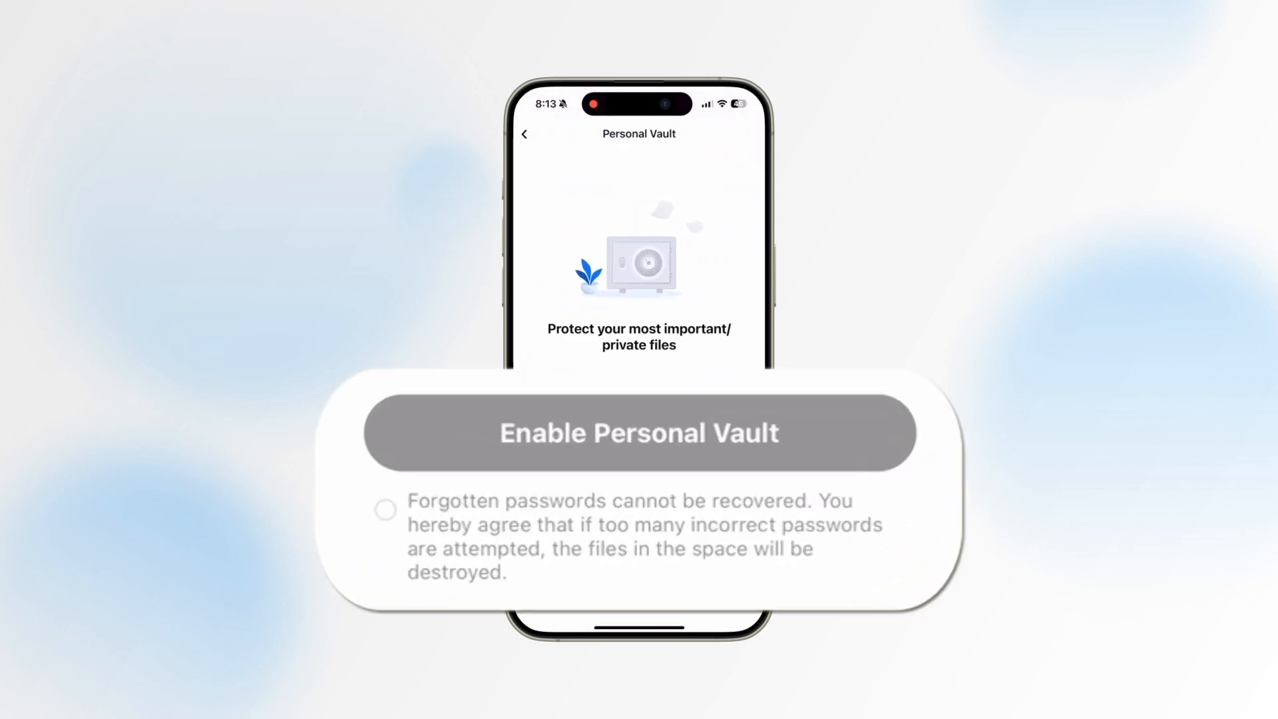
# Accept the password-loss agreement and enable the Personal Vault.
pyautogui.click(638, 433)
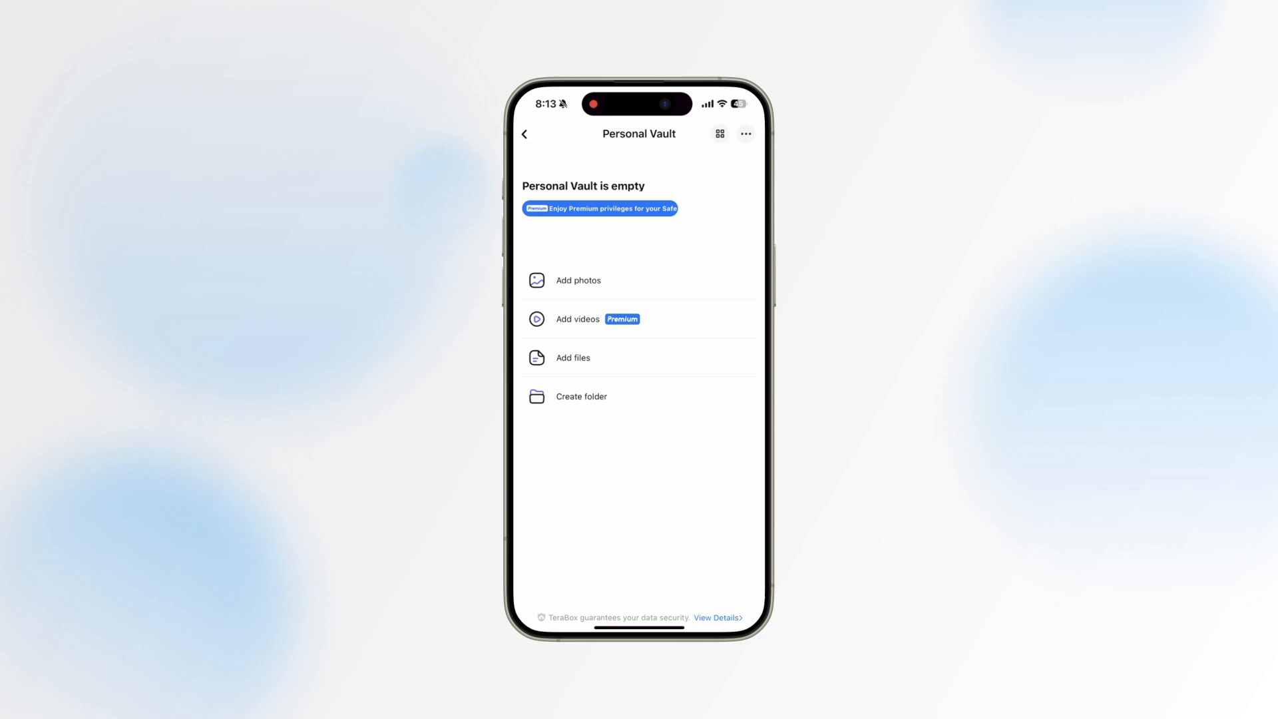
# Create a new vault folder and name it 'My files'.
pyautogui.click(577, 280)
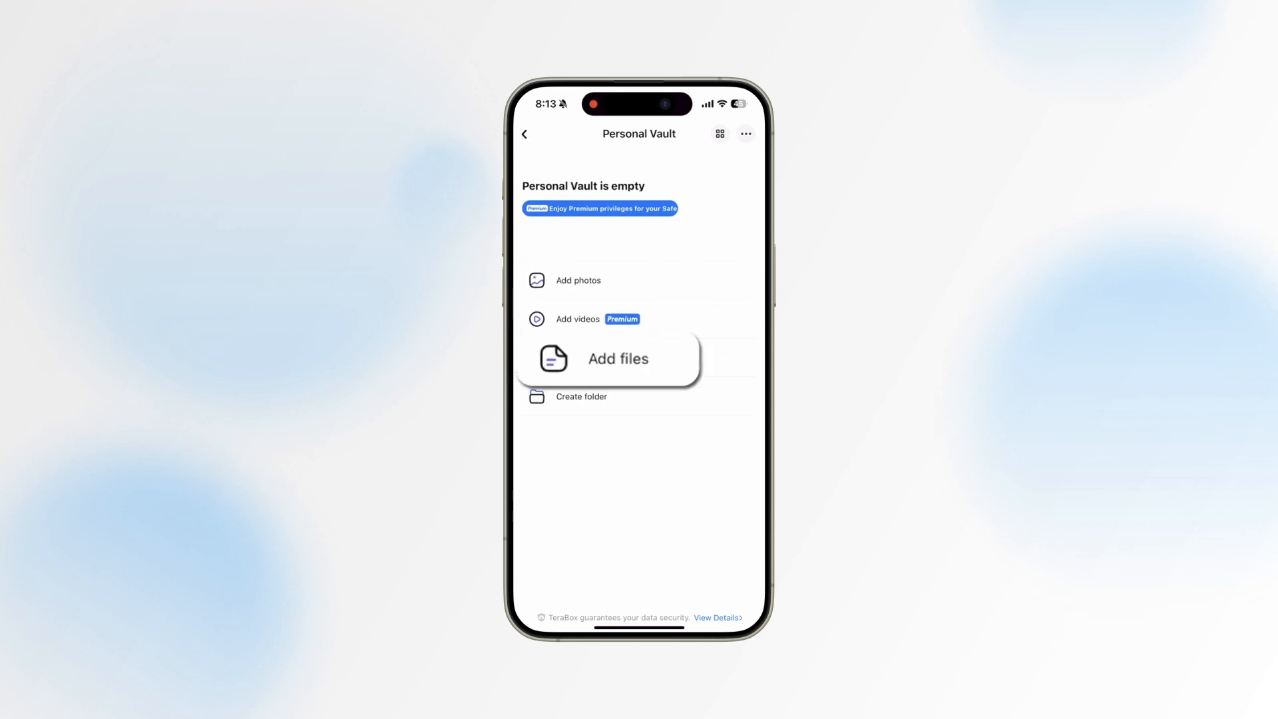
pyautogui.click(581, 396)
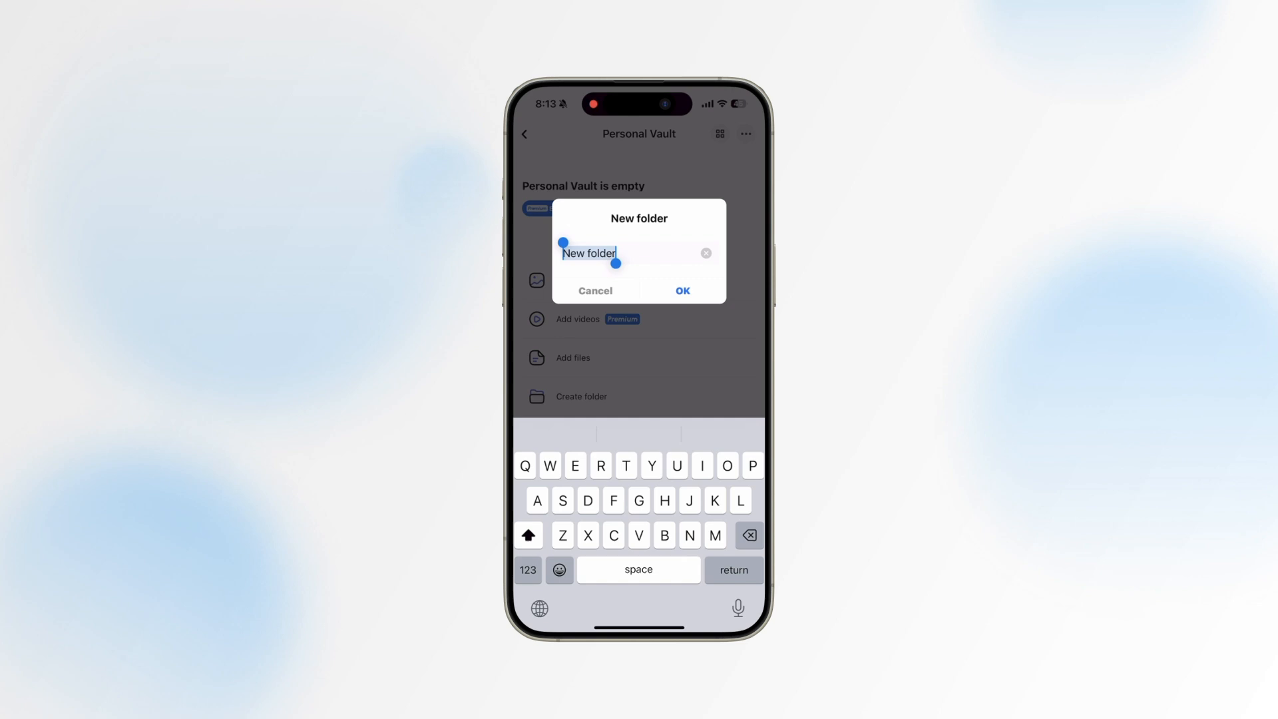
pyautogui.write('My file')
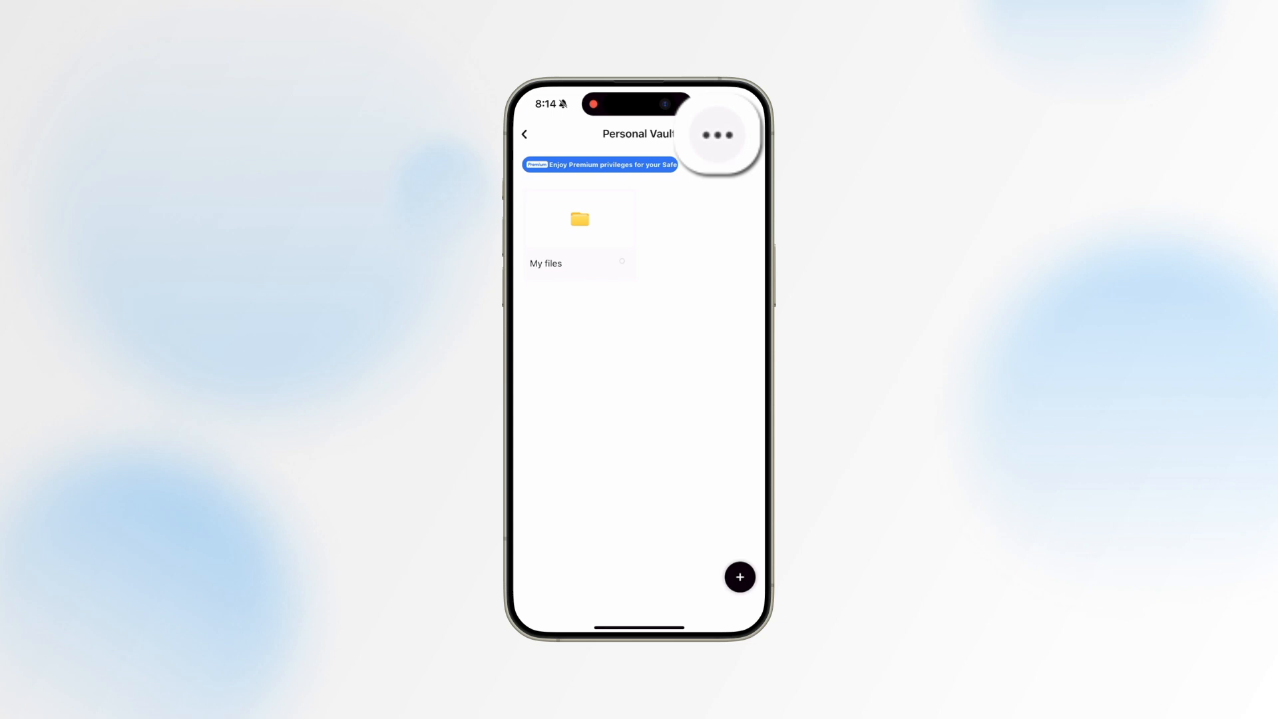
# Lock the vault from the ⋯ menu and try an incorrect passcode.
pyautogui.click(718, 134)
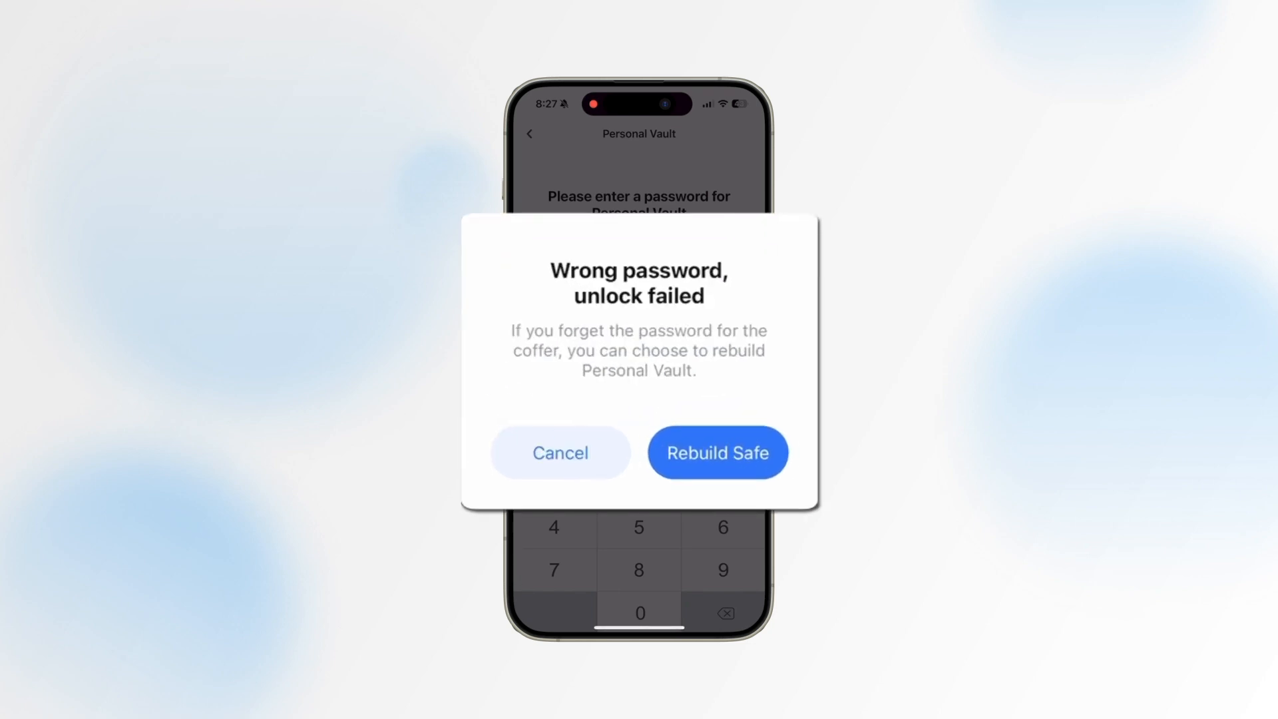
pyautogui.click(716, 453)
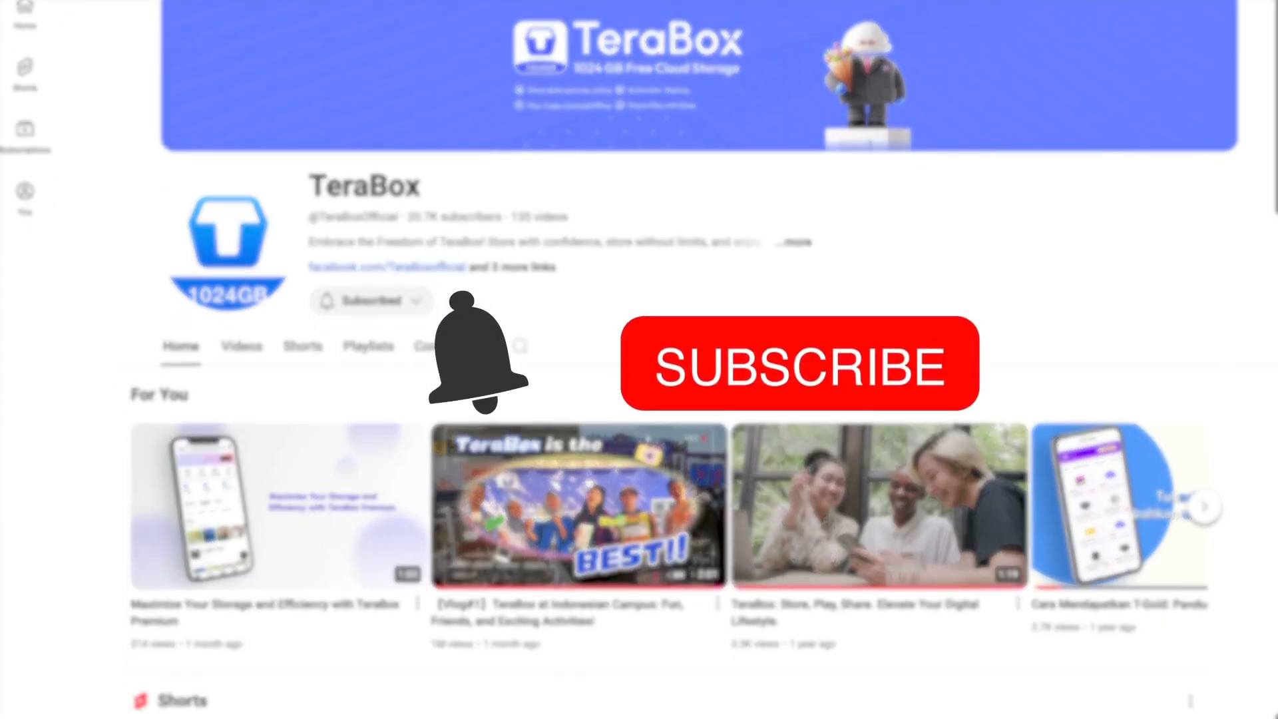
# Scroll the TeraBox YouTube channel through its Shorts and Videos.
pyautogui.scroll(-3)
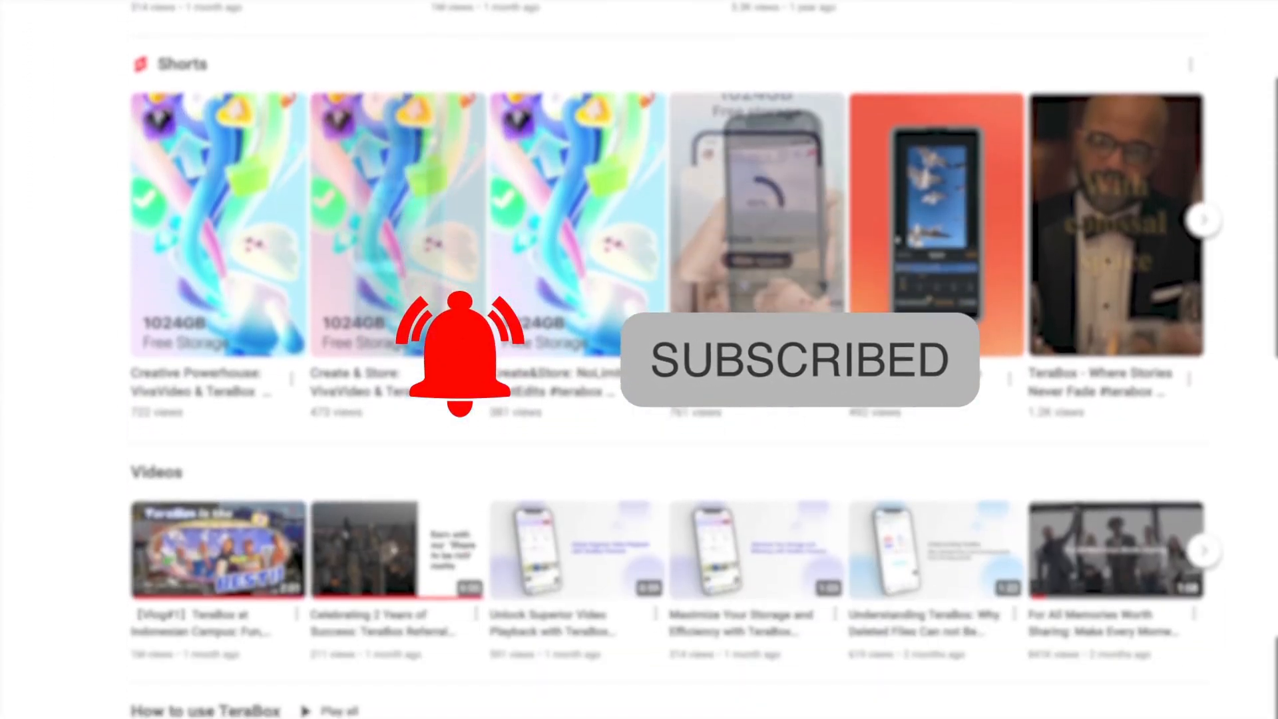